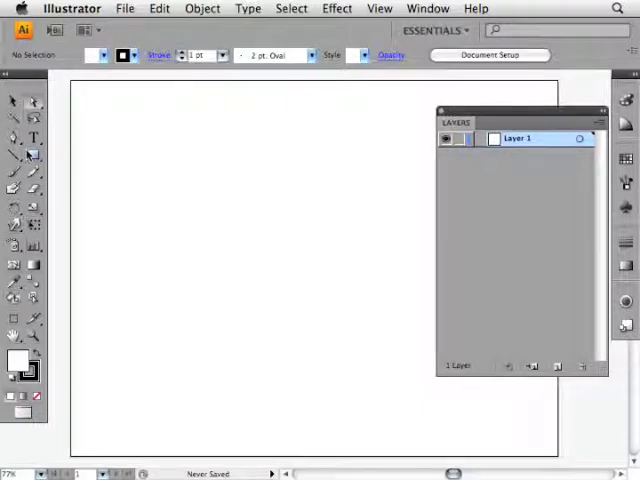
Draw a wavy sample Pen curve, then clear it to leave an empty artboard.
left_click_drag(118, 228, 222, 178)
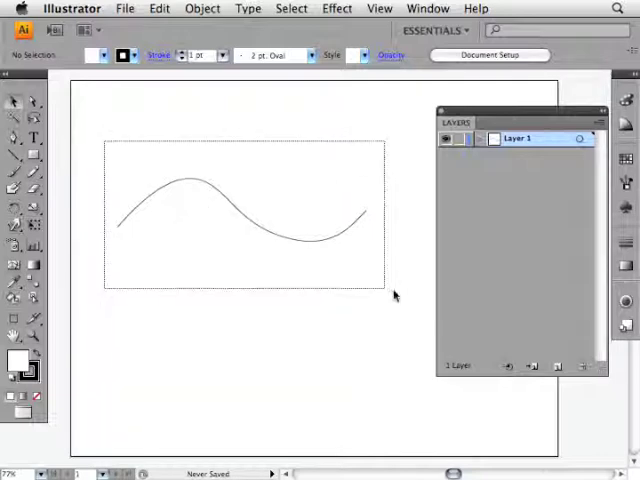
left_click(336, 8)
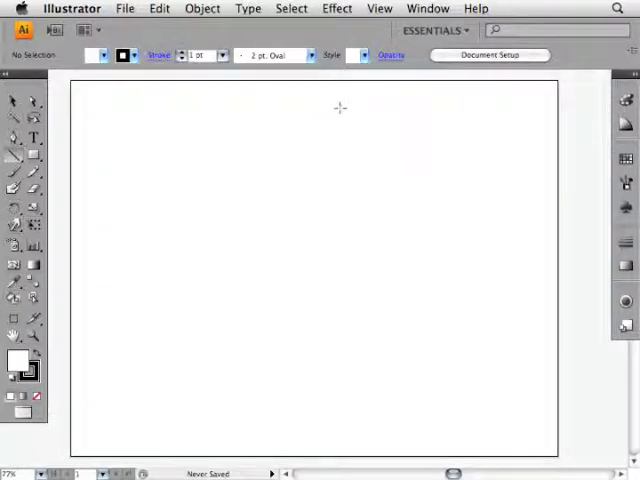
mouse_move(62, 152)
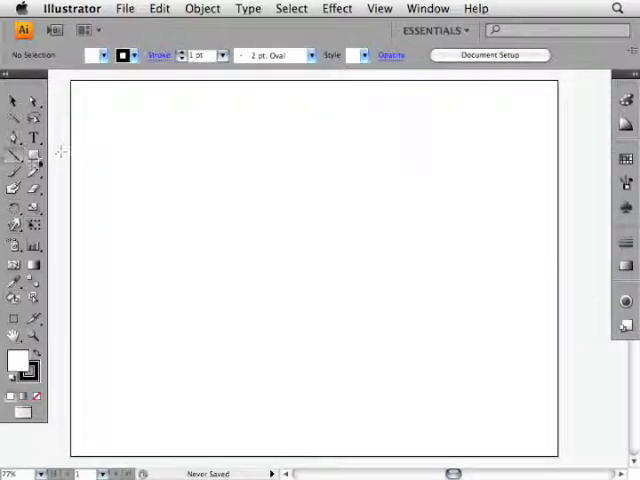
Draw a rectangle over the whole artboard and fill it dark blue.
left_click_drag(64, 80, 352, 336)
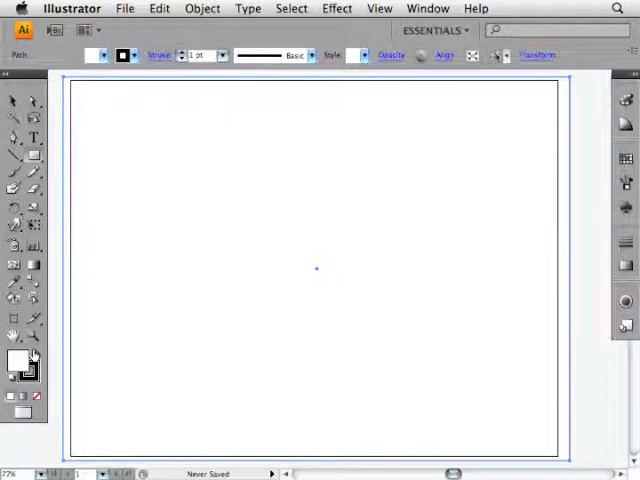
mouse_move(36, 356)
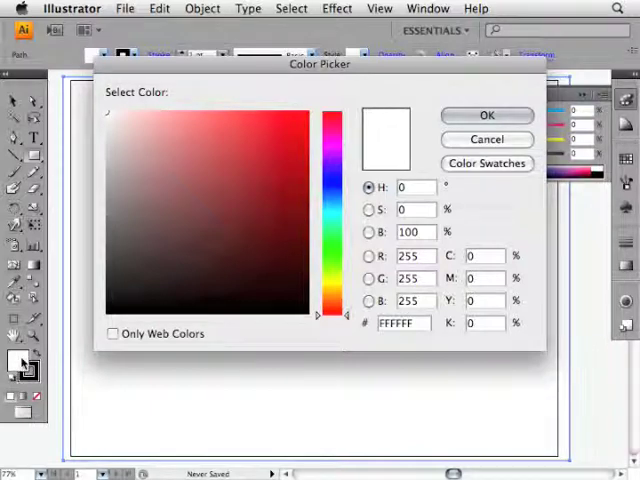
left_click(276, 162)
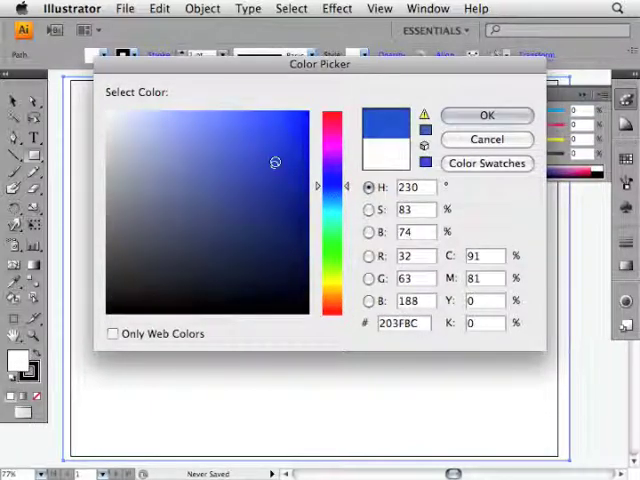
left_click(486, 116)
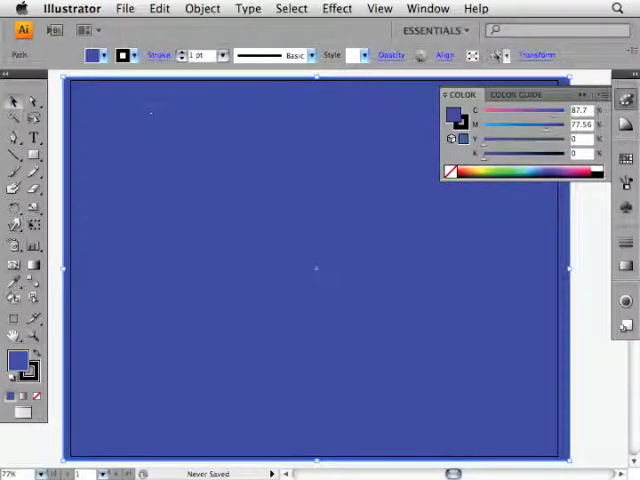
mouse_move(382, 144)
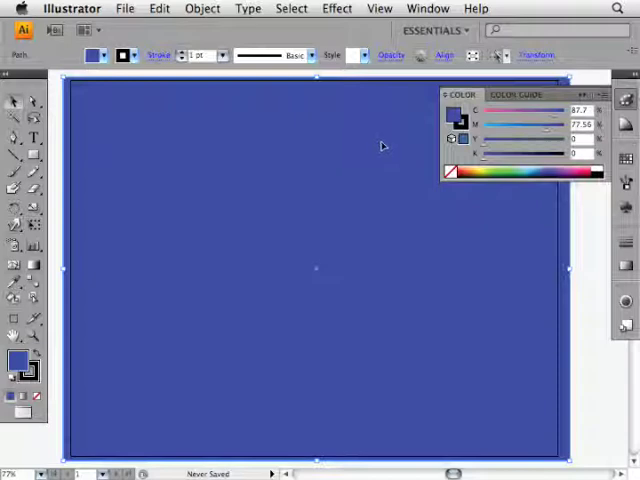
Lock the selected dark blue background rectangle via Object > Lock > Selection.
left_click(202, 8)
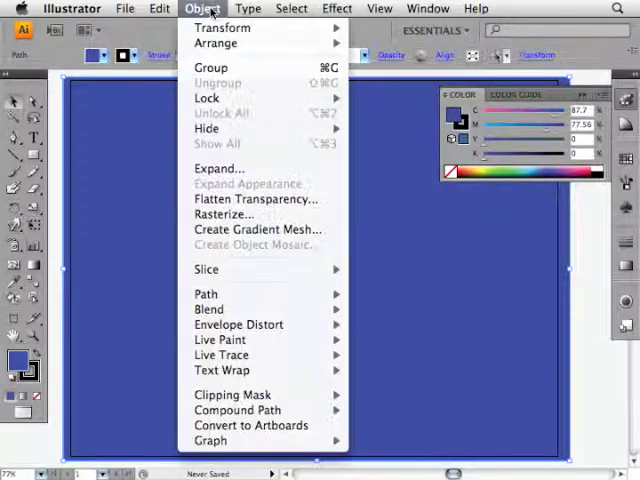
mouse_move(206, 98)
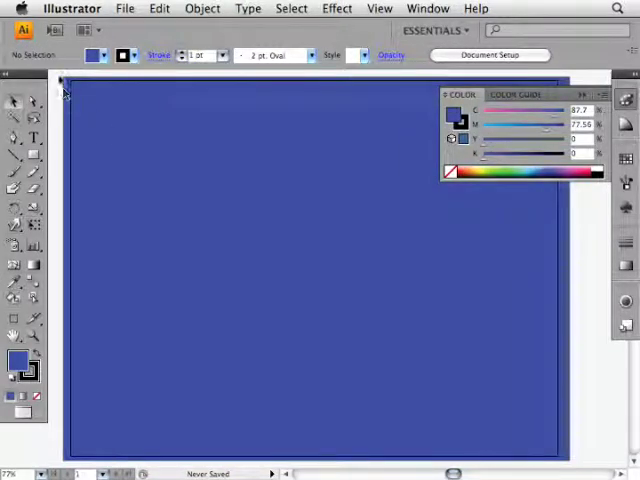
mouse_move(154, 328)
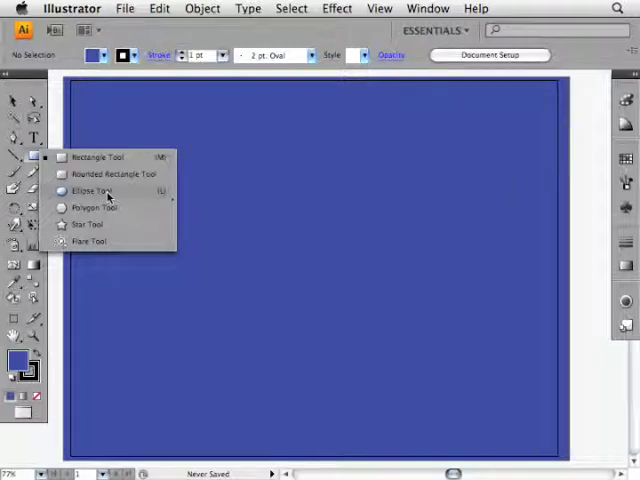
Draw an ellipse in the upper left and give it a pale light-blue fill.
left_click(92, 190)
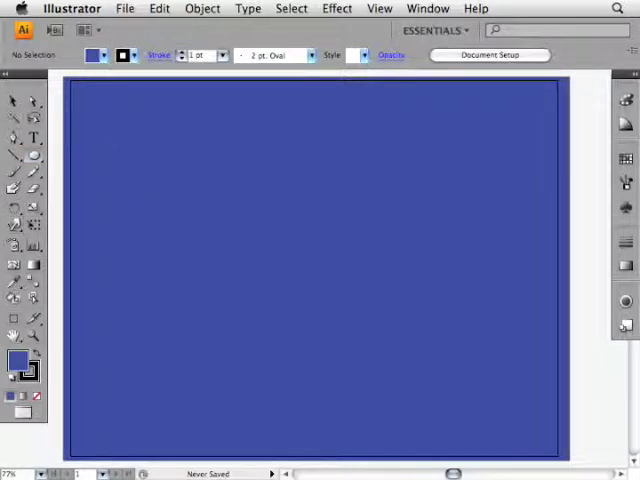
left_click_drag(144, 160, 250, 236)
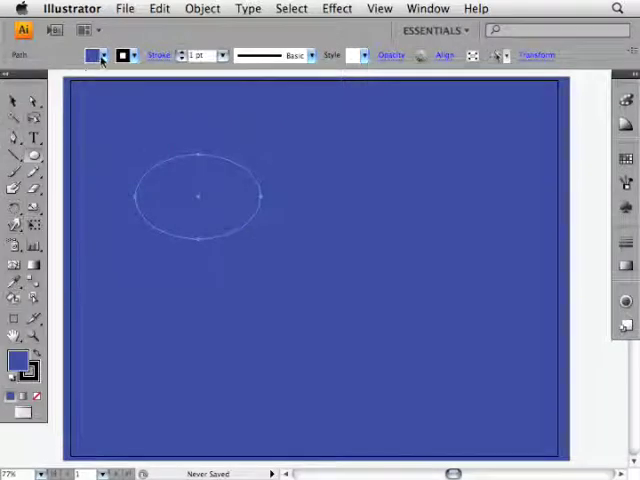
left_click(92, 56)
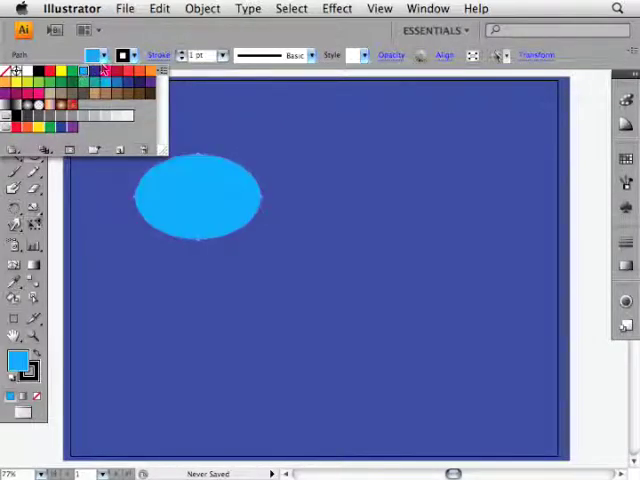
double_click(18, 362)
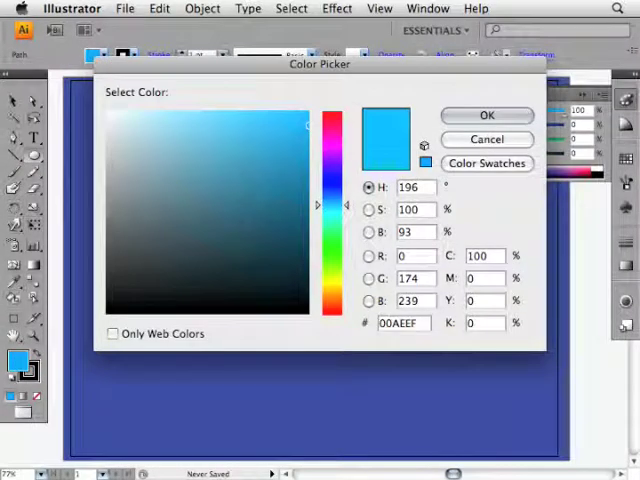
left_click(488, 116)
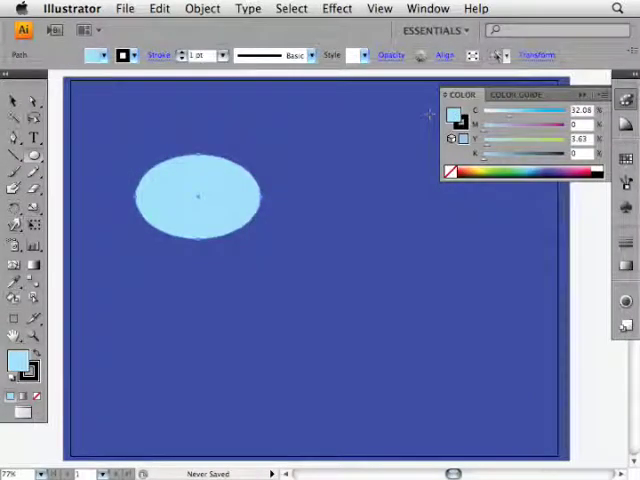
left_click(198, 196)
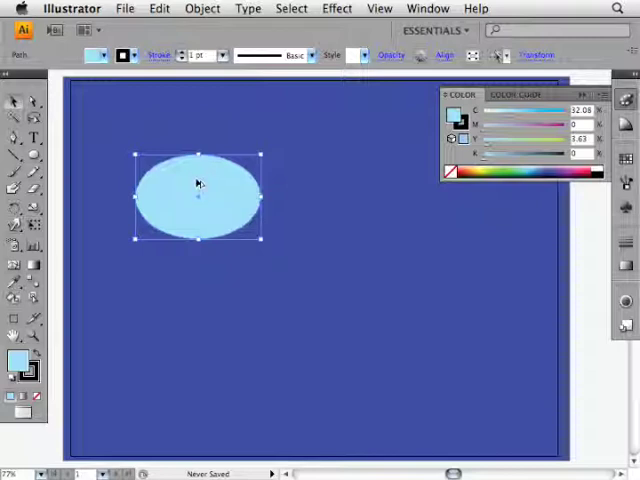
Reposition the ellipses into one overlapping cloud cluster and select them all.
left_click_drag(198, 196, 296, 190)
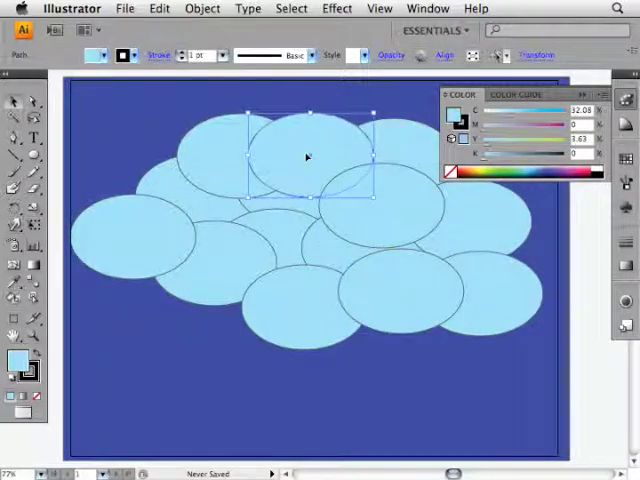
left_click_drag(308, 156, 292, 272)
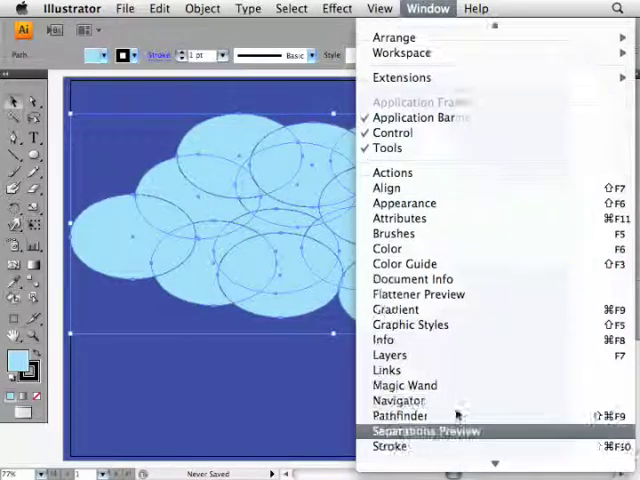
Unite the selected ellipses into a single cloud shape with Pathfinder.
left_click(400, 416)
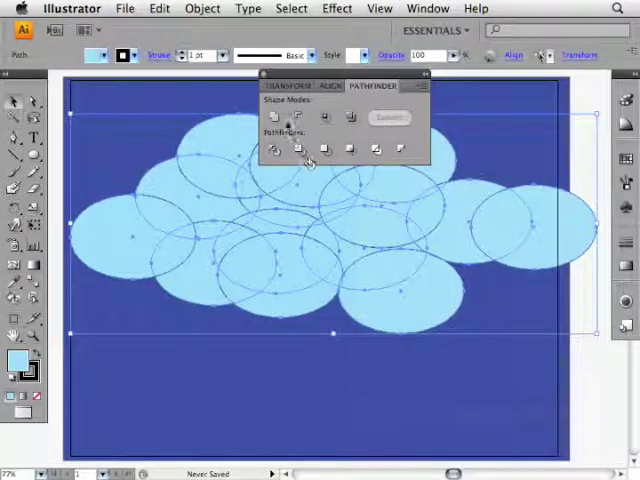
mouse_move(274, 118)
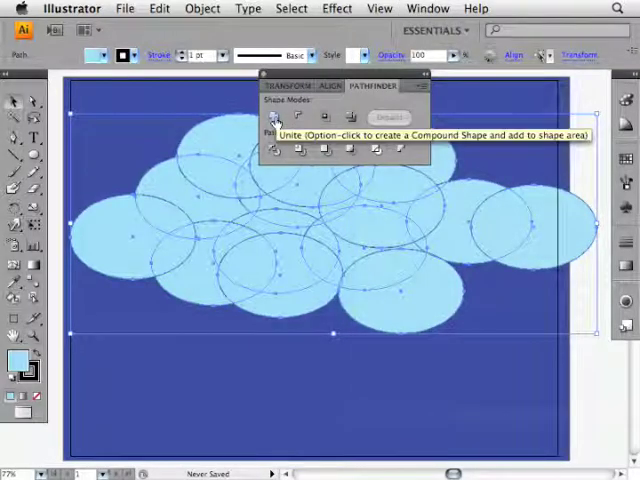
left_click(274, 118)
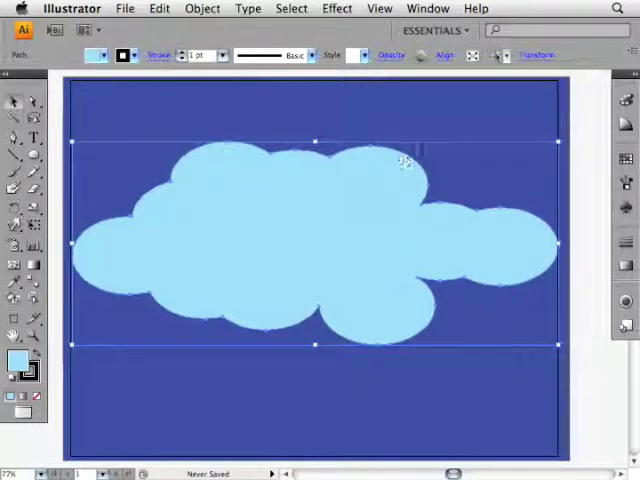
Apply a 0.5 in Feather effect to the cloud with Preview enabled.
left_click(336, 8)
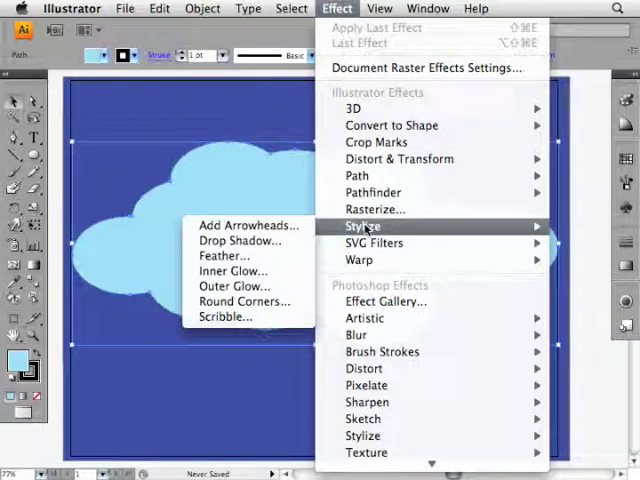
mouse_move(224, 256)
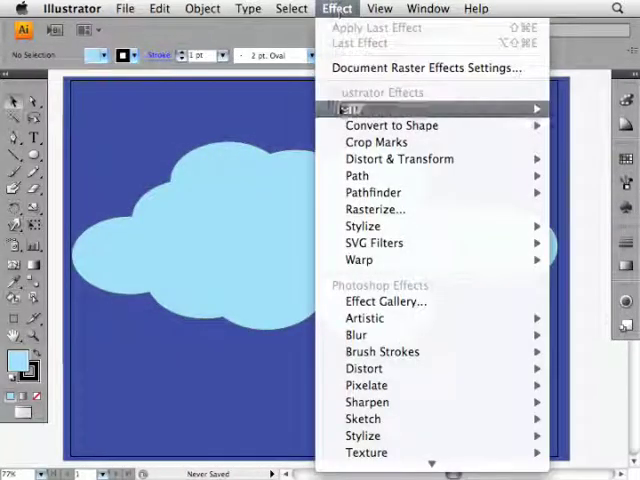
mouse_move(364, 226)
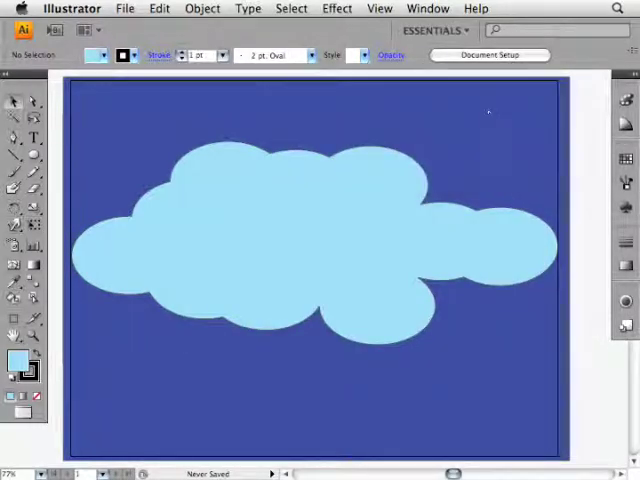
mouse_move(296, 186)
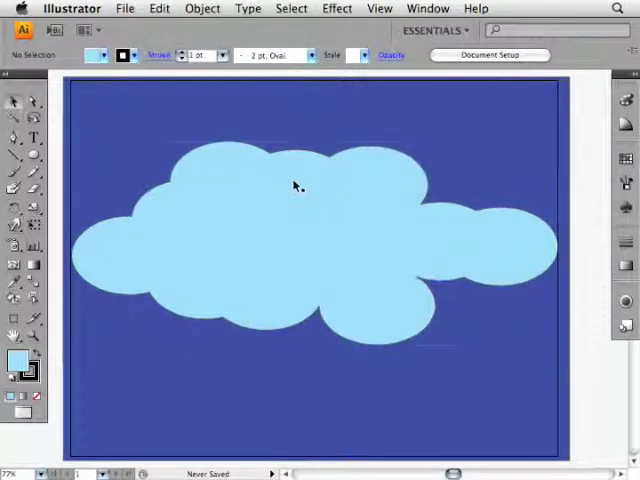
left_click(336, 8)
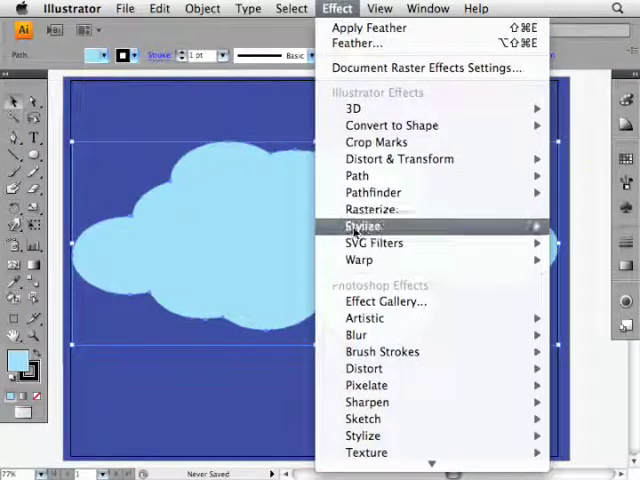
left_click(356, 44)
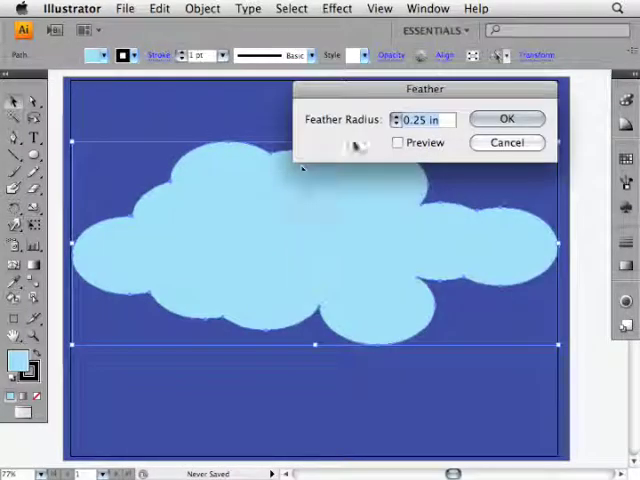
left_click(396, 142)
type("0.5")
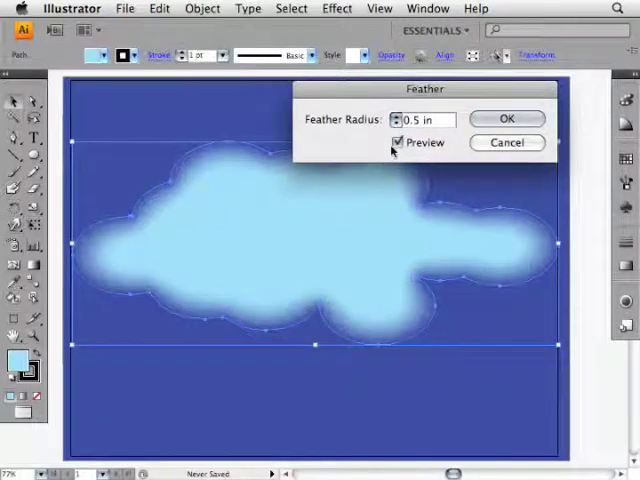
left_click(396, 140)
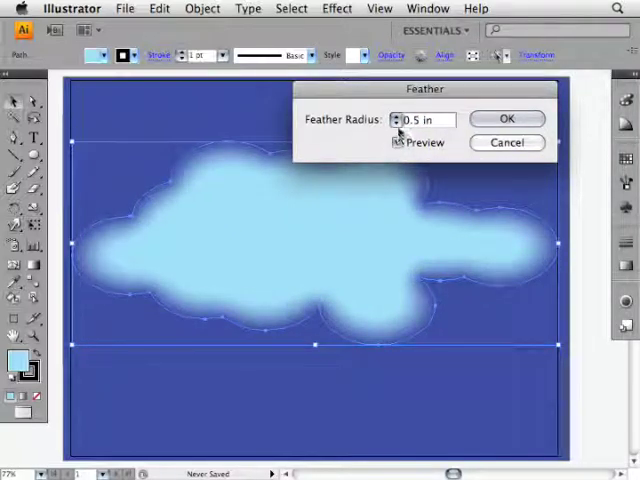
left_click(506, 118)
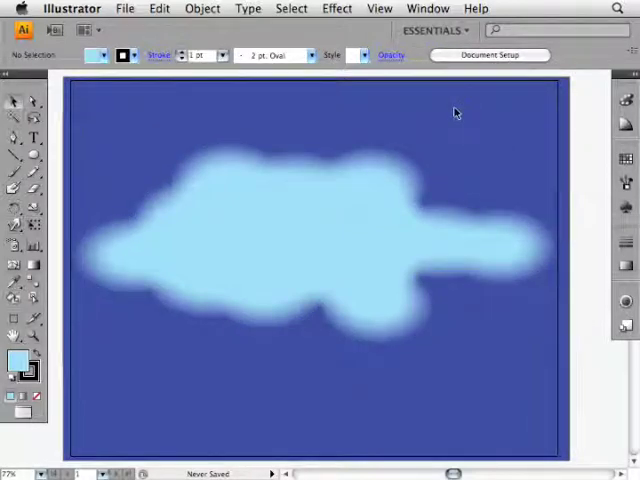
mouse_move(448, 108)
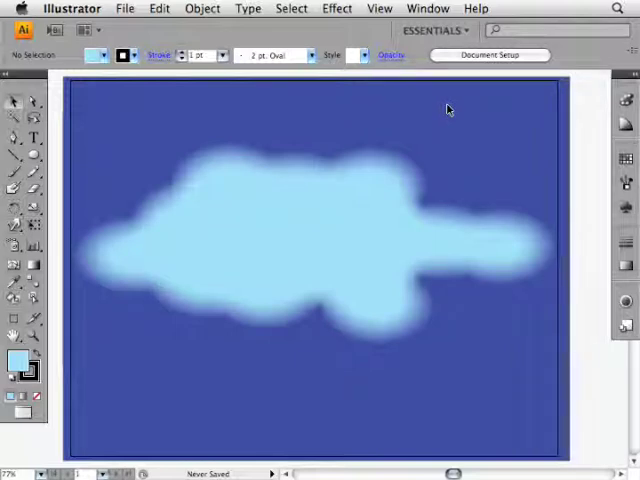
mouse_move(368, 236)
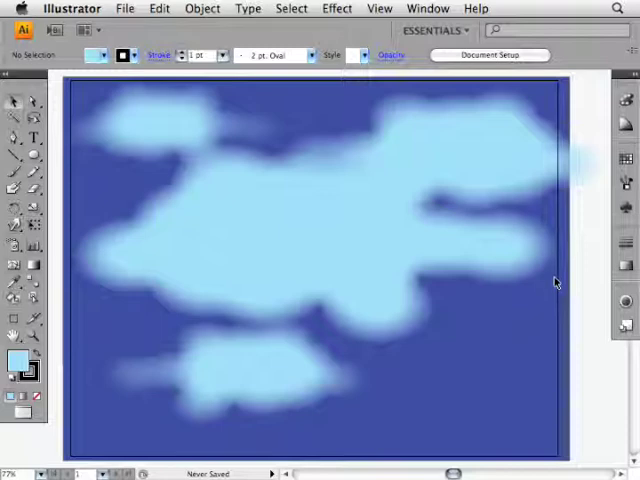
mouse_move(416, 120)
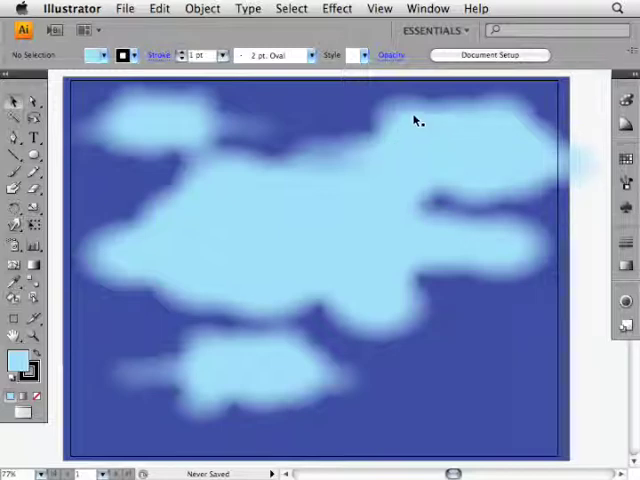
mouse_move(400, 110)
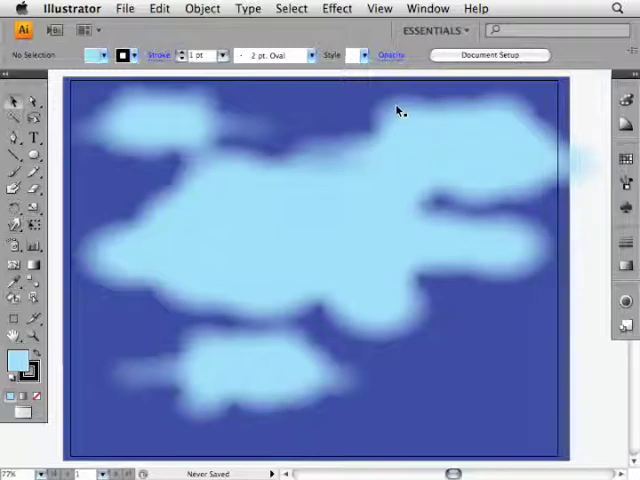